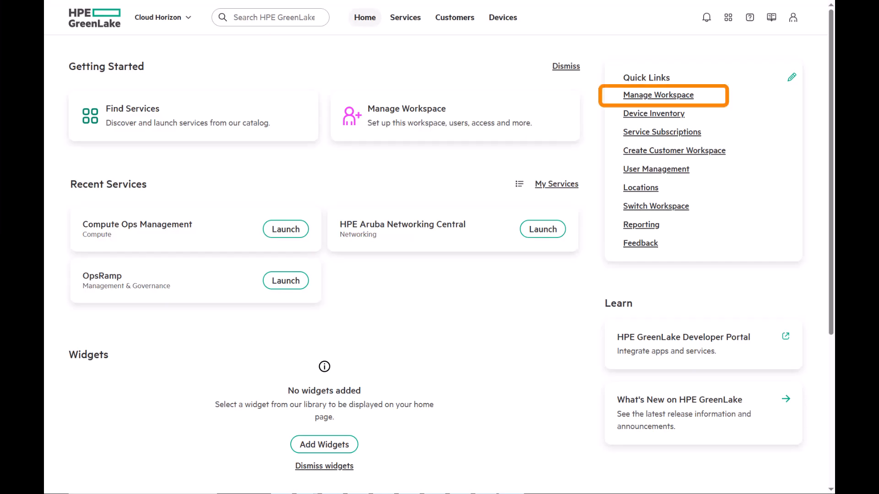
- Open Manage Workspace from Quick Links and view the workspace's available services
left_click(658, 95)
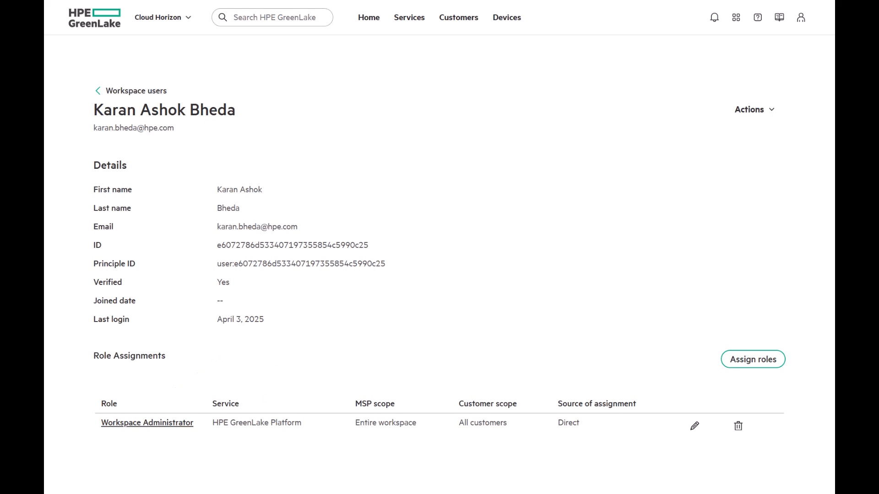
left_click(409, 17)
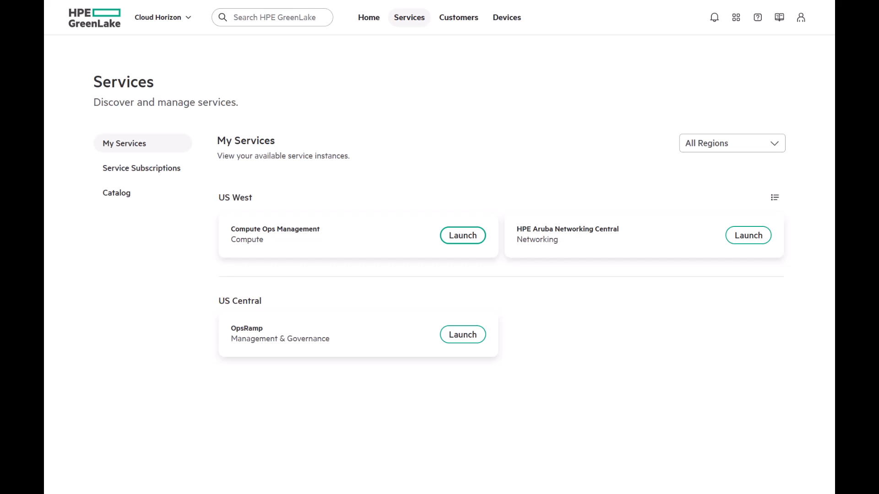
- Launch Compute Ops Management, hit the 403 no-role error, and return to GreenLake
left_click(462, 236)
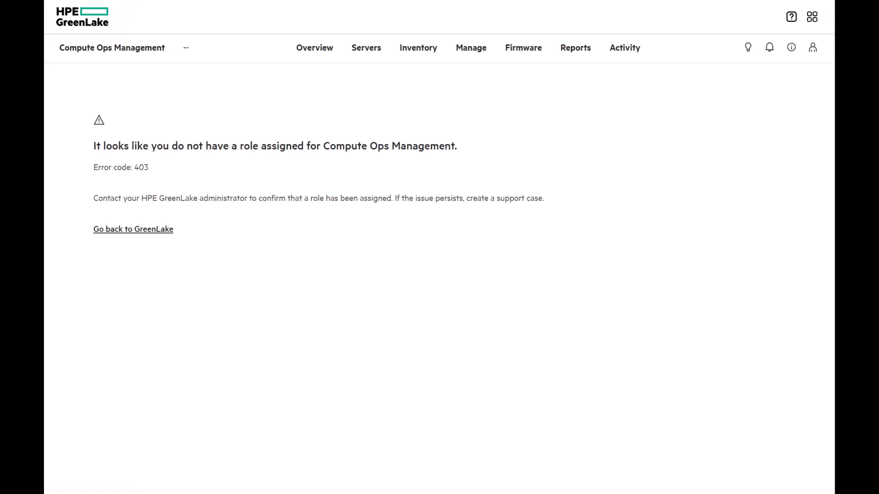
left_click(133, 230)
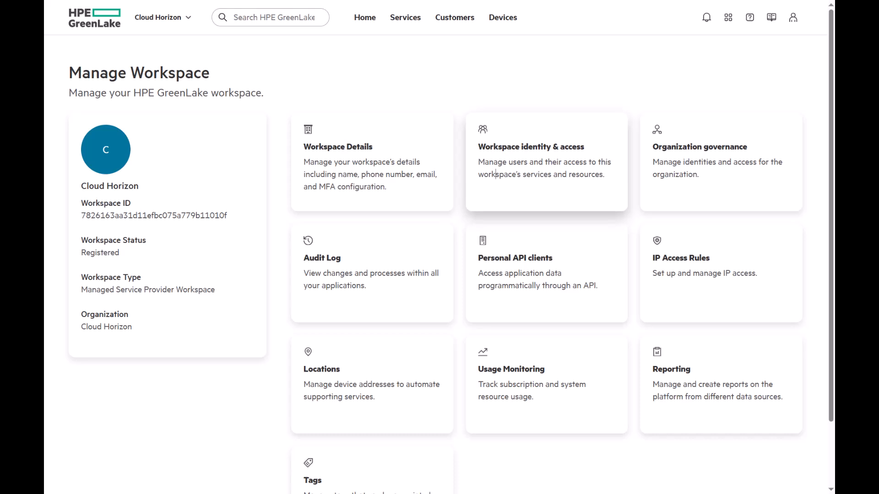
- Go to Workspace identity & access > Workspace users and start adding a user
left_click(530, 147)
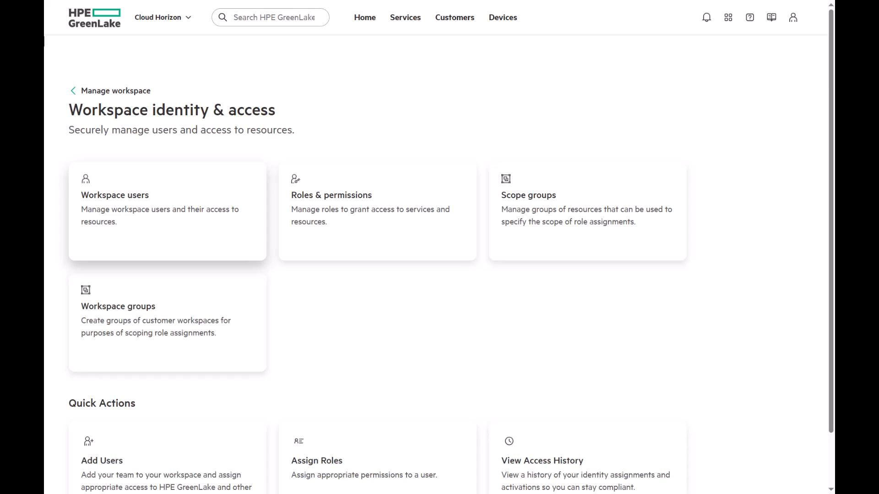
left_click(114, 195)
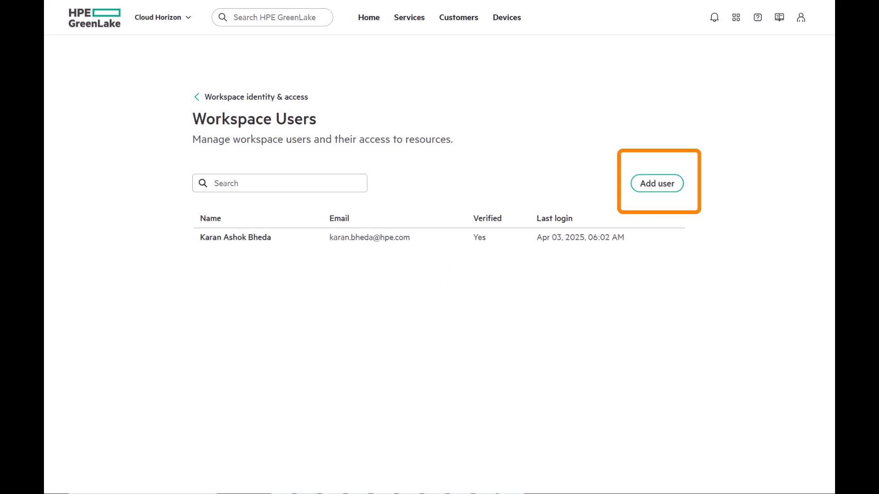
left_click(656, 183)
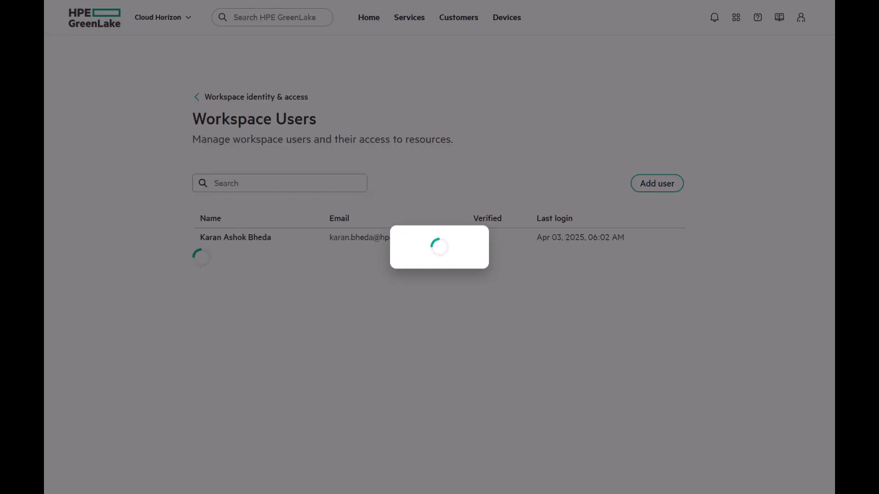
left_click(656, 183)
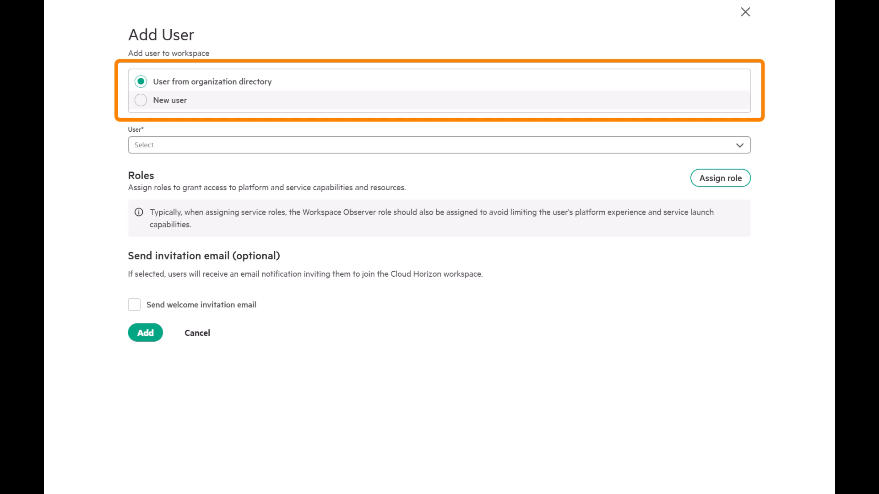
left_click(140, 100)
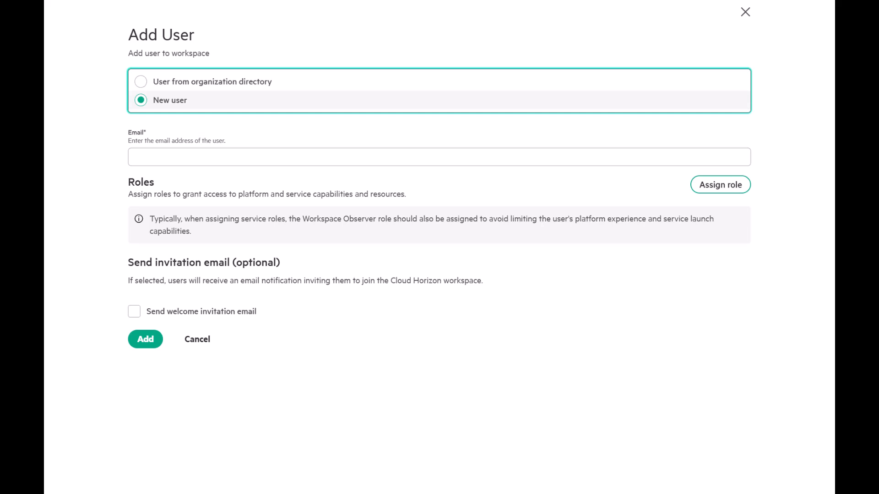
left_click(439, 157)
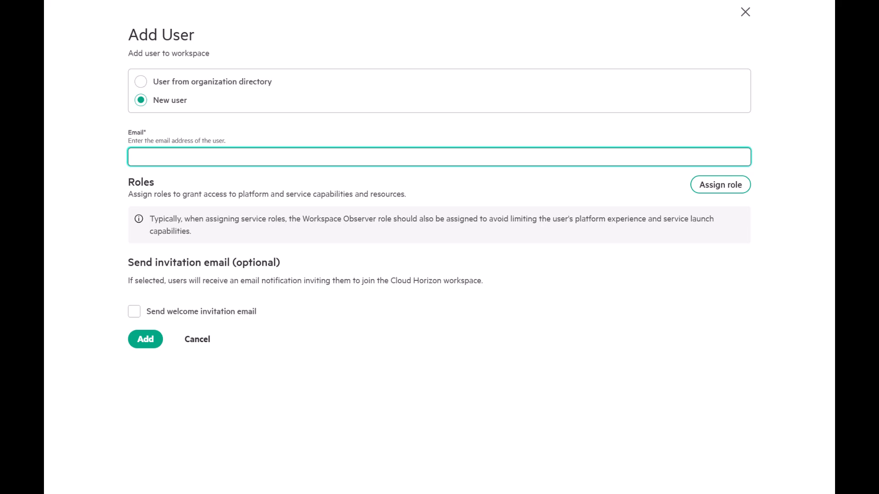
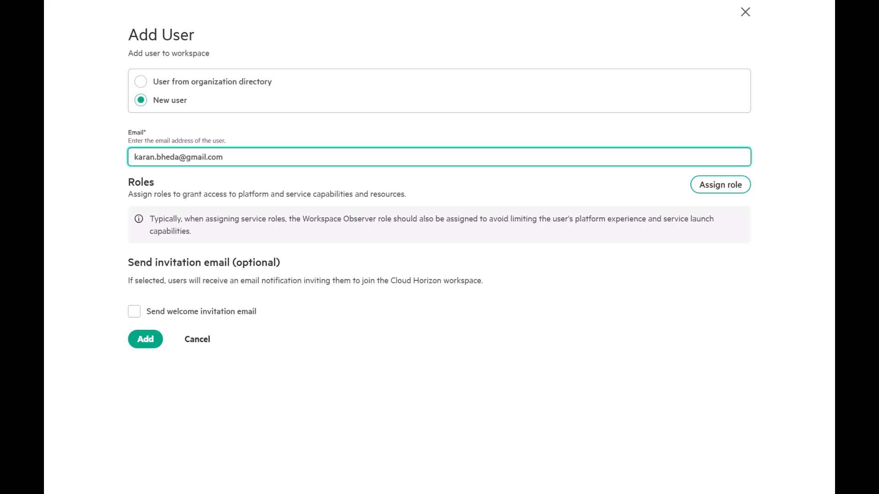
left_click(135, 312)
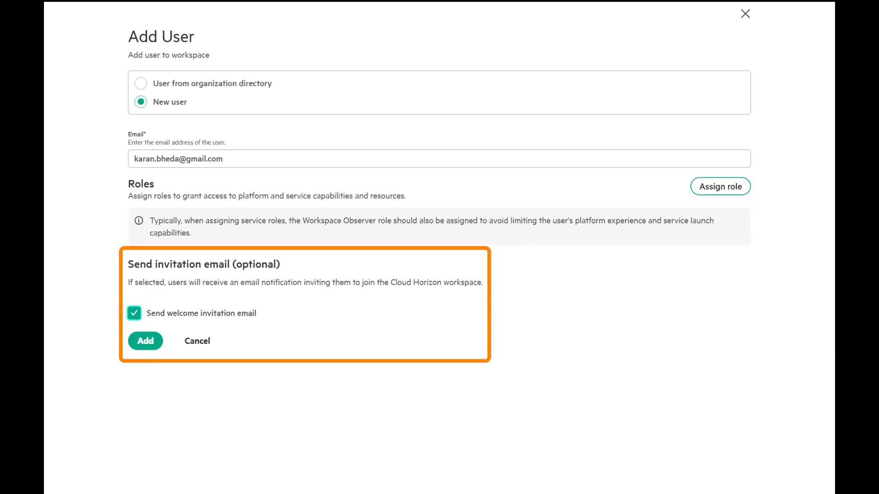
left_click(145, 341)
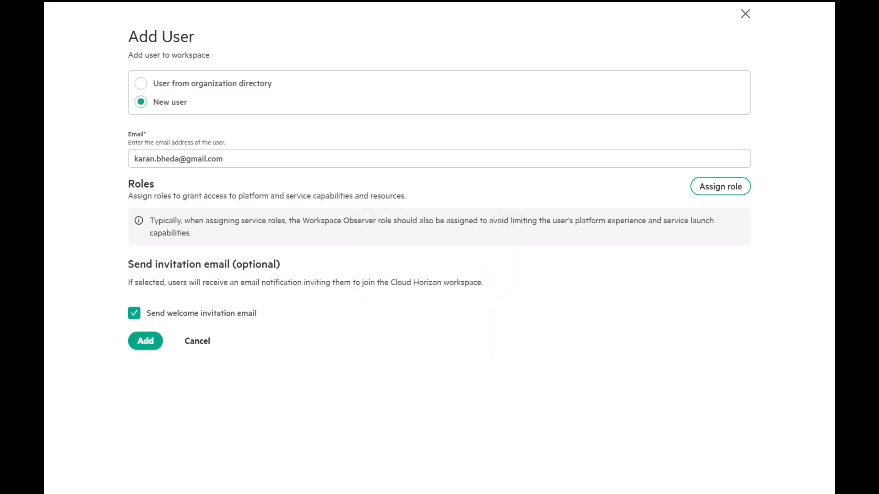
left_click(145, 341)
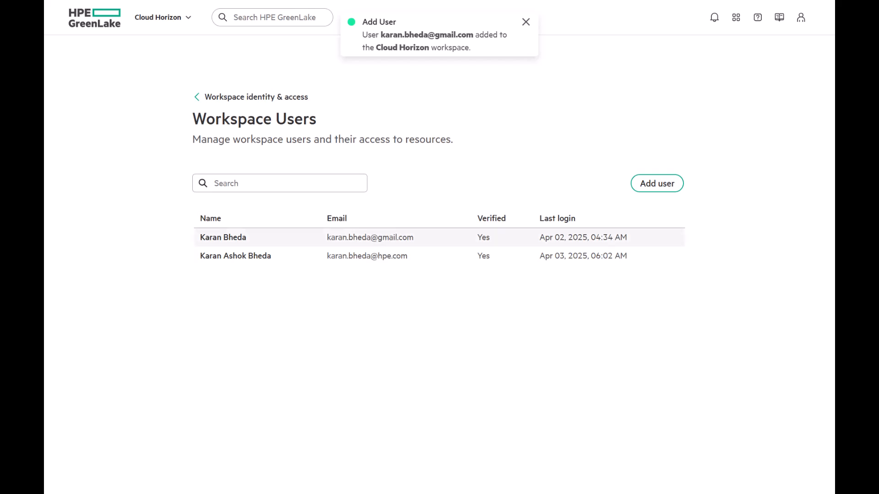
left_click(223, 237)
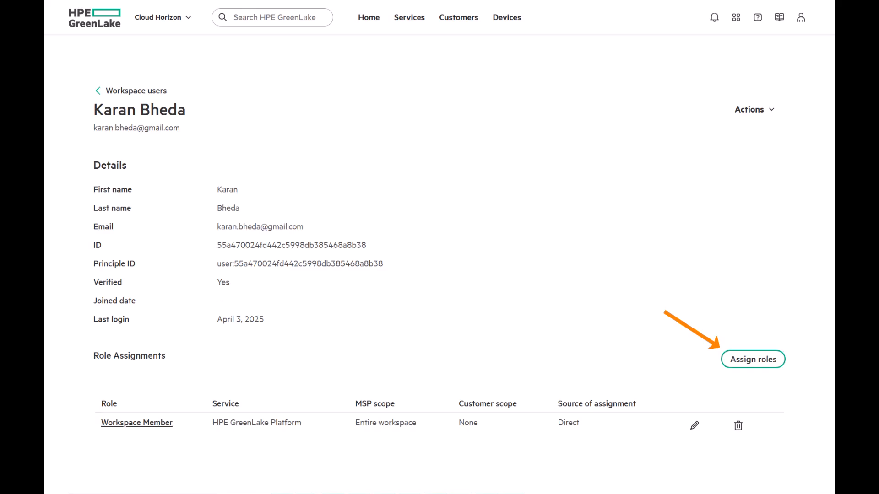
- Assign Aruba Central Administrator with no MSP scope, limited to Hospitality companies, and dismiss the toast
left_click(753, 359)
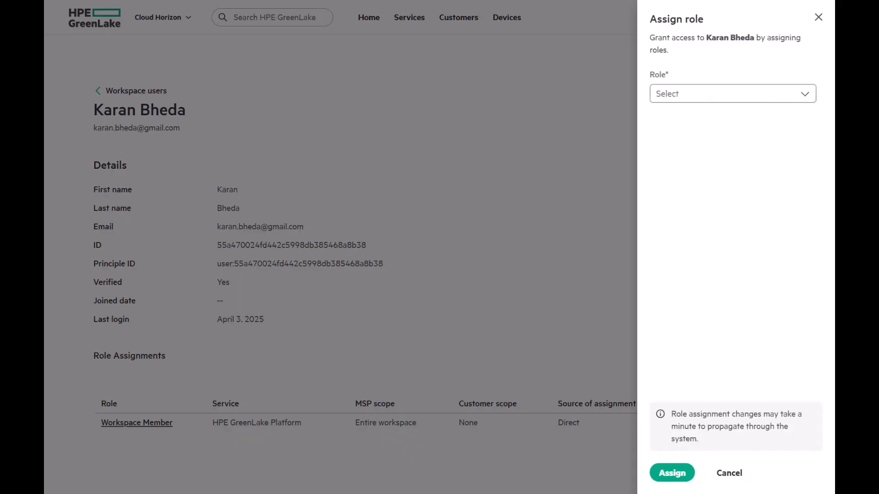
left_click(732, 93)
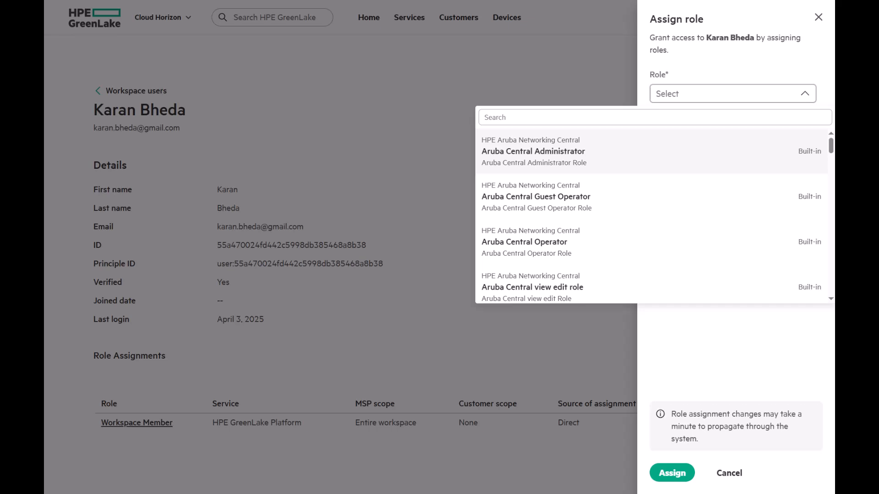
left_click(533, 152)
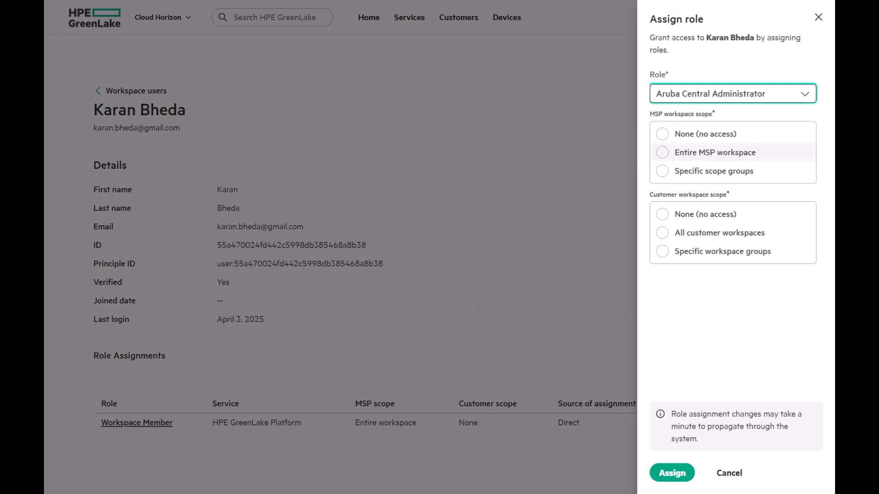
left_click(662, 135)
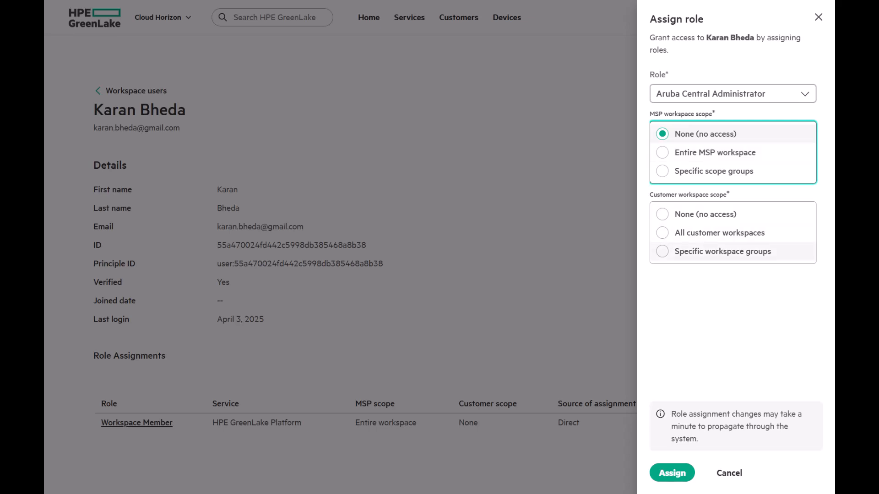
left_click(662, 252)
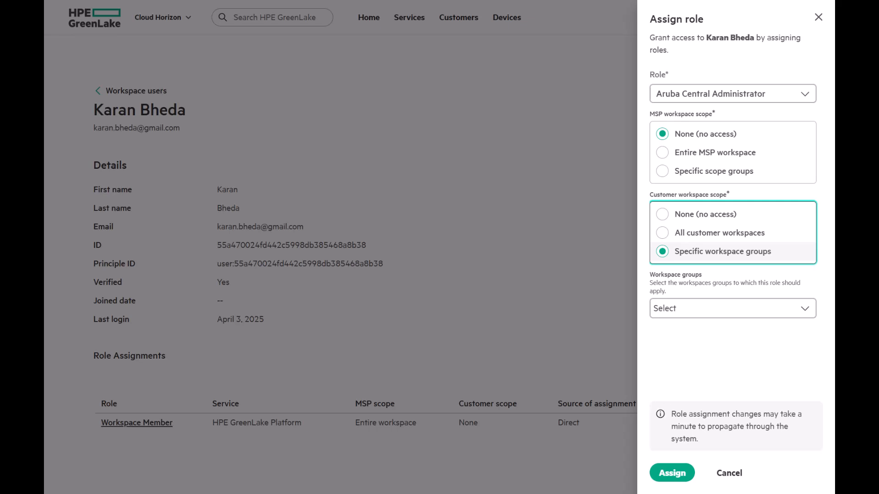
left_click(731, 308)
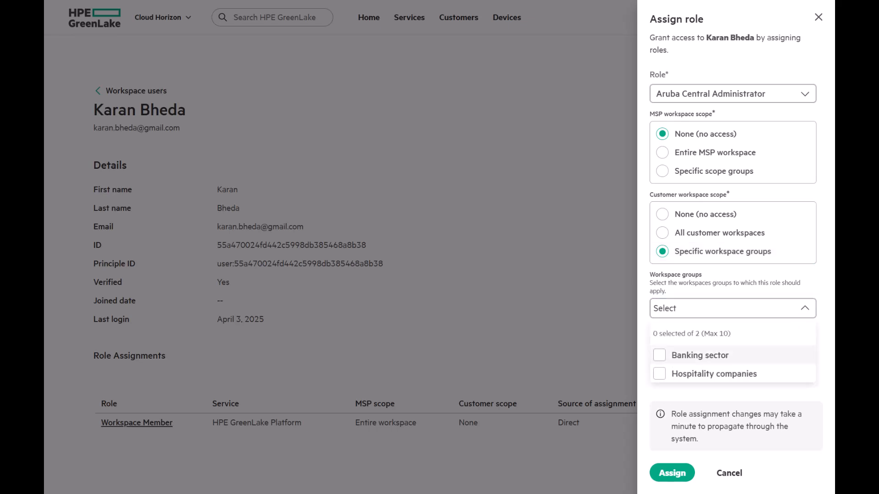
left_click(659, 374)
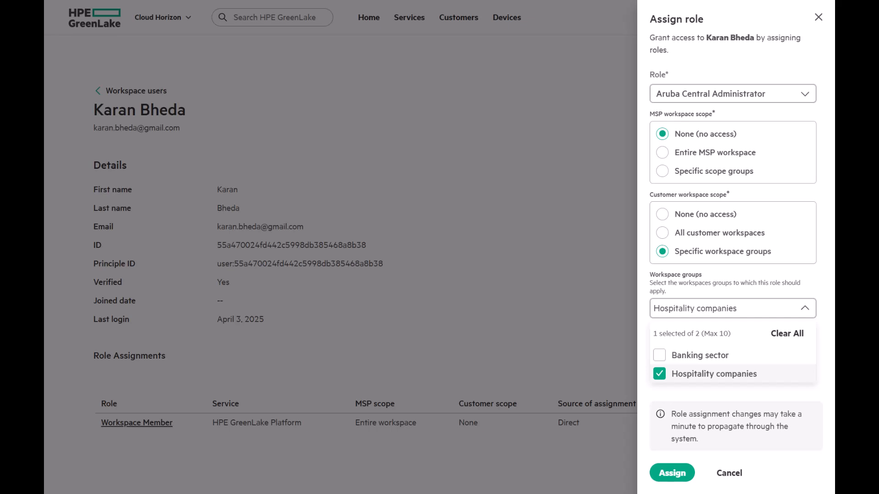
left_click(671, 473)
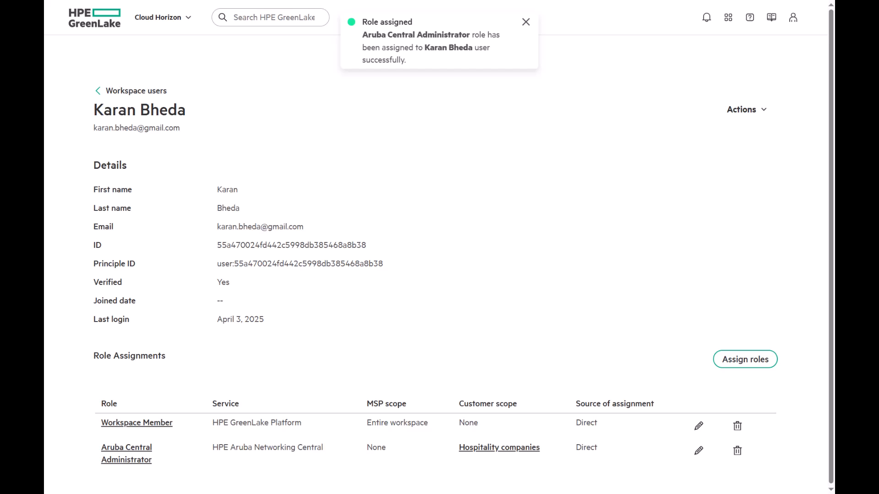
left_click(525, 22)
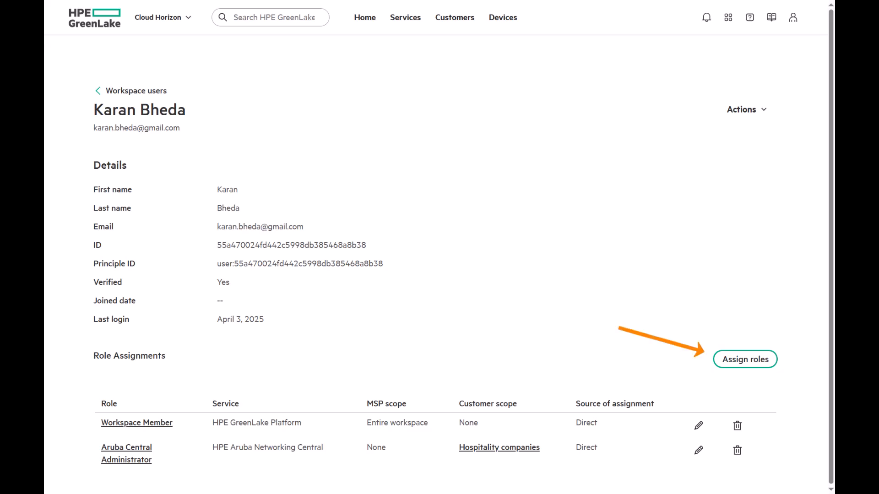
- Assign Workspace Observer with MSP scope None, limited to the Hospitality companies group
left_click(745, 359)
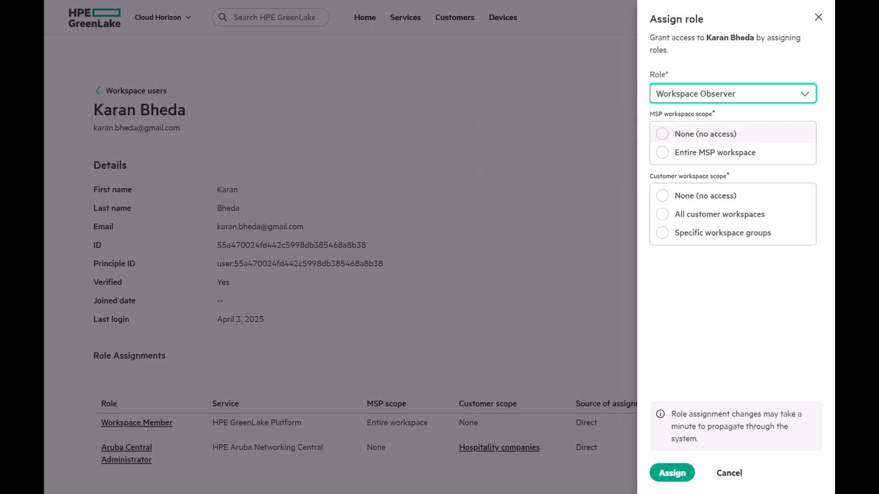
left_click(662, 134)
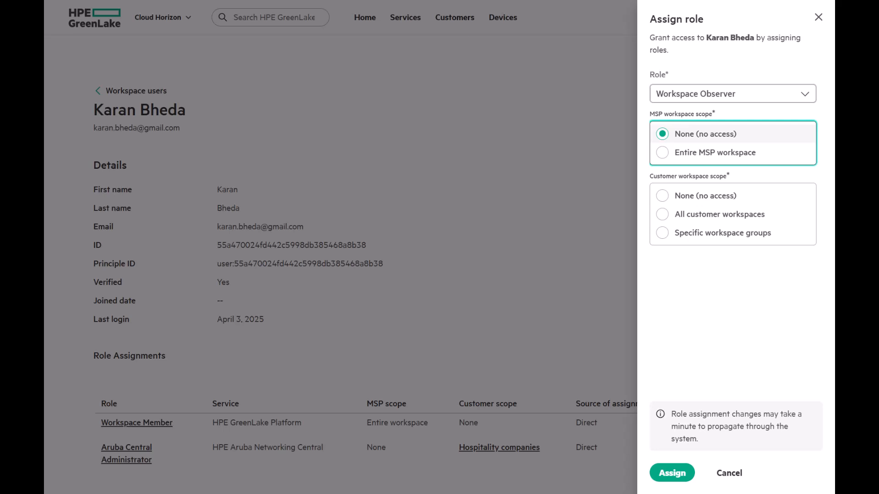
left_click(662, 233)
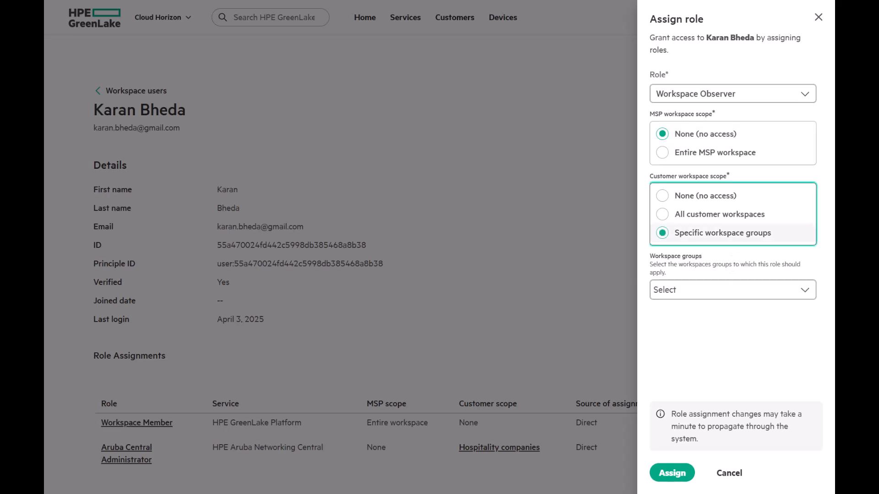
left_click(731, 289)
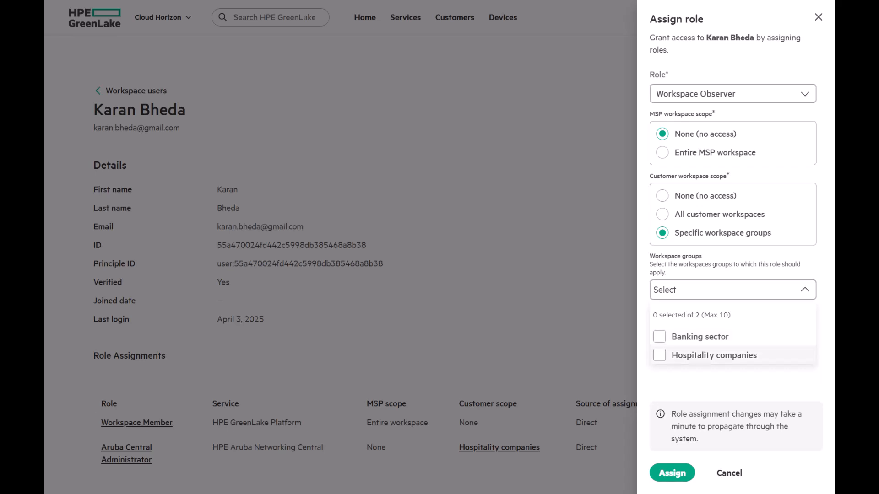
left_click(660, 355)
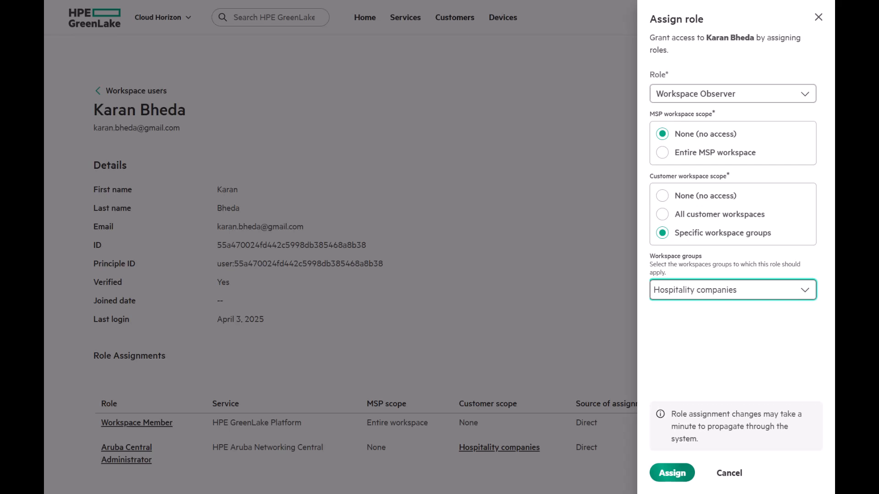
left_click(672, 472)
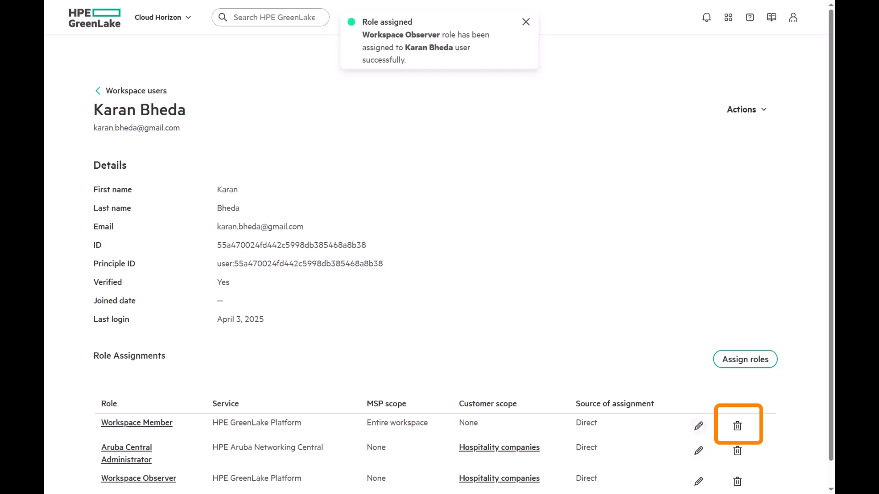
left_click(737, 426)
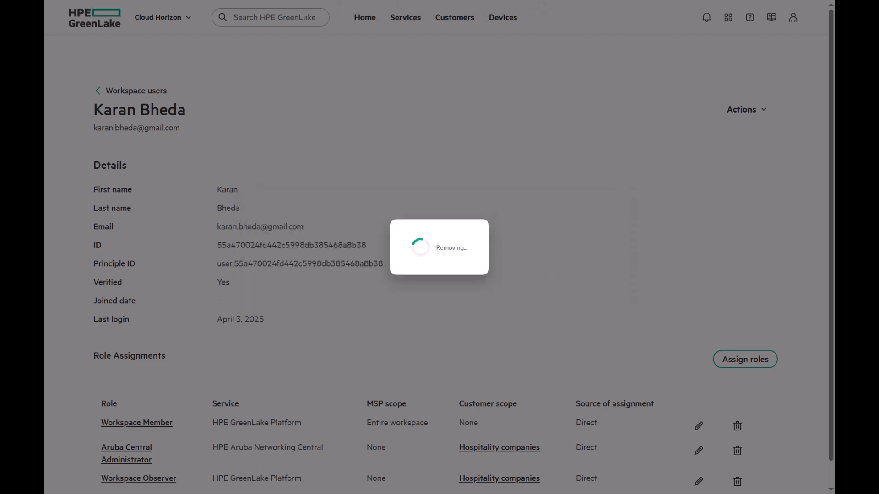
left_click(737, 426)
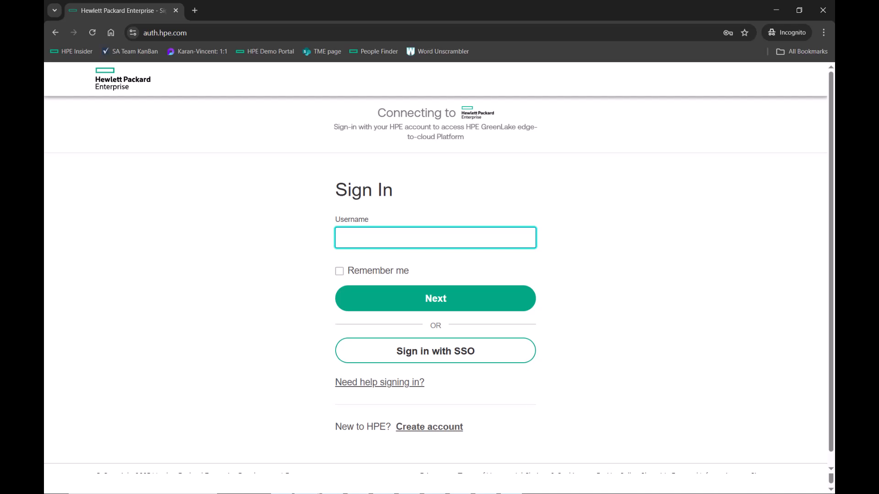
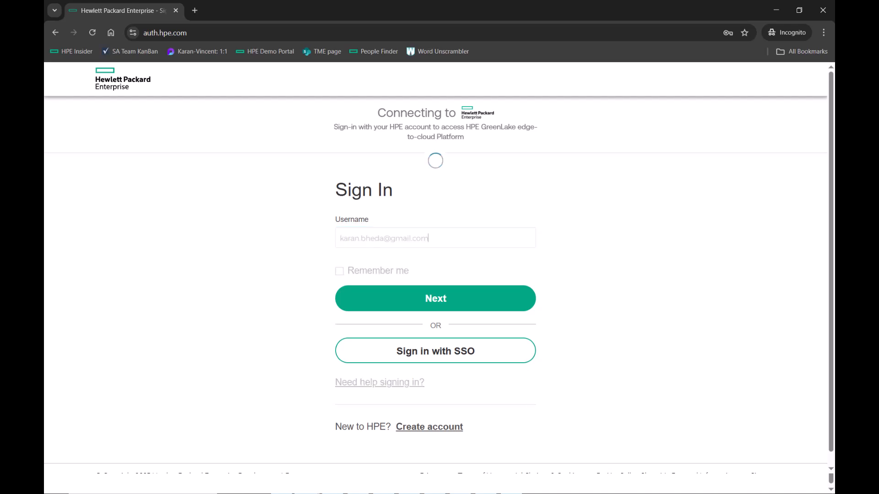
left_click(435, 298)
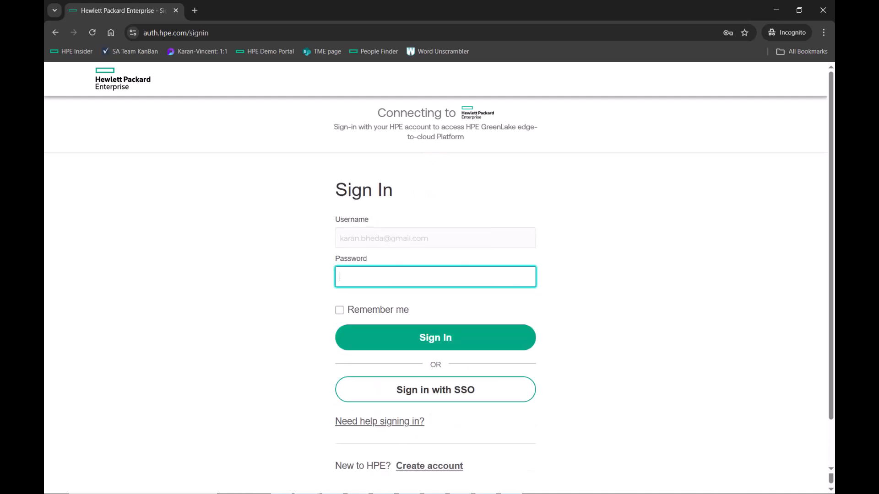
left_click(434, 337)
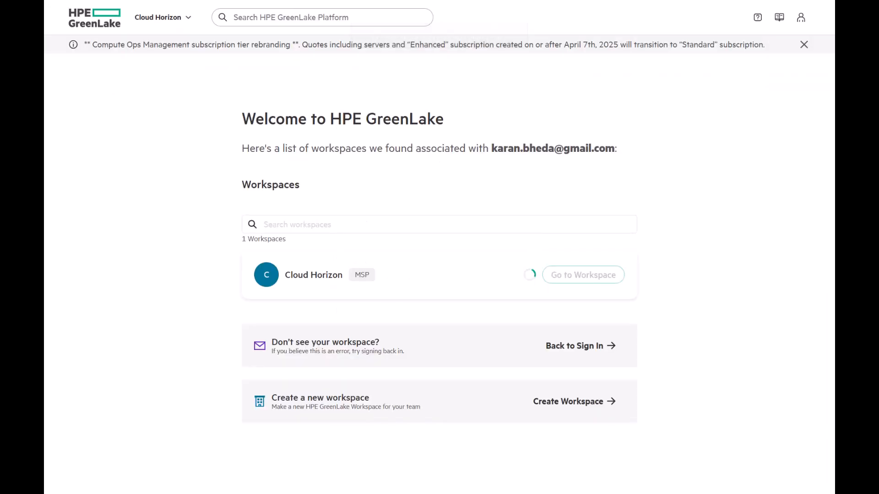
- As the new user, enter Cloud Horizon, open Manage Workspace, and list Customers
left_click(583, 275)
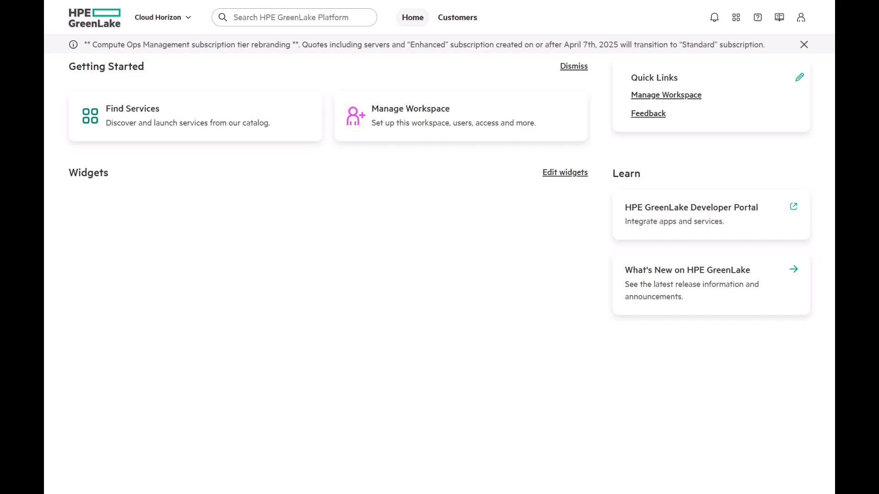
left_click(665, 95)
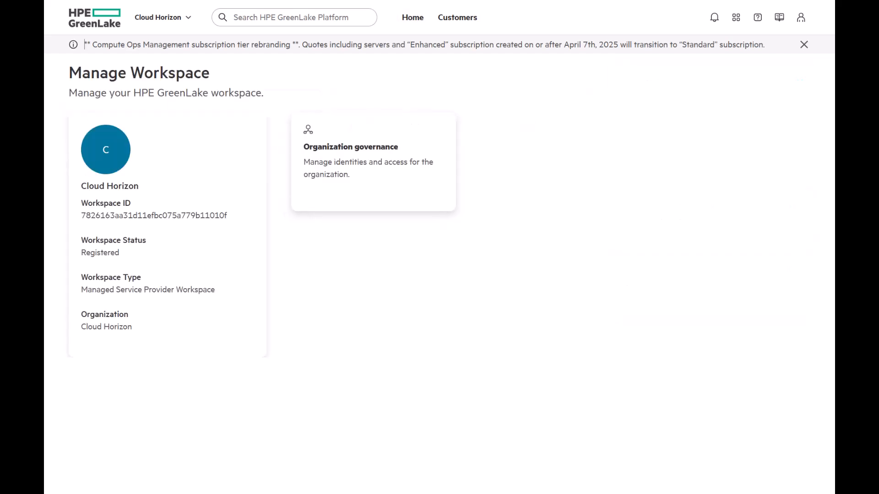
left_click(457, 17)
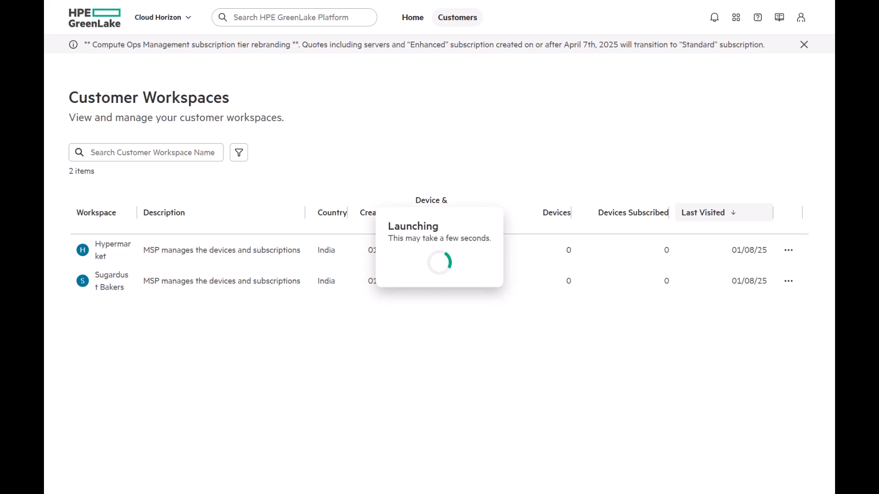
- Enter Sugardust Bakers and launch Aruba Networking Central, reaching its Network Health overview
left_click(112, 281)
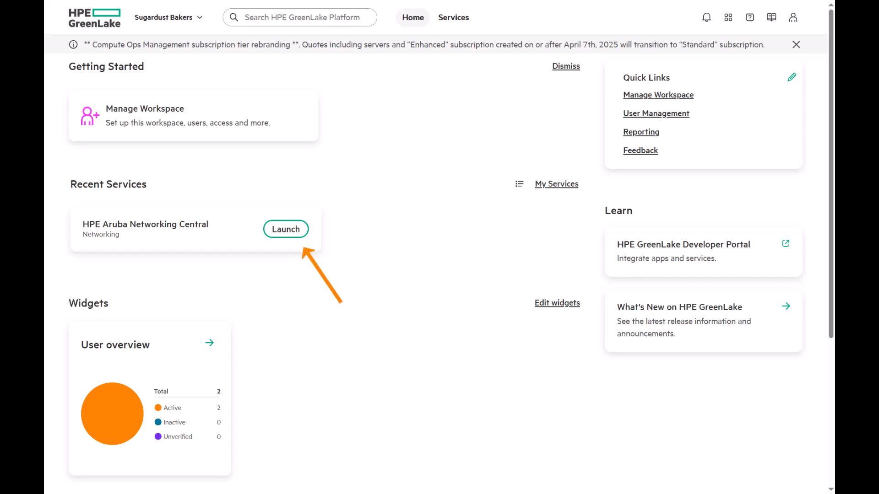
left_click(285, 229)
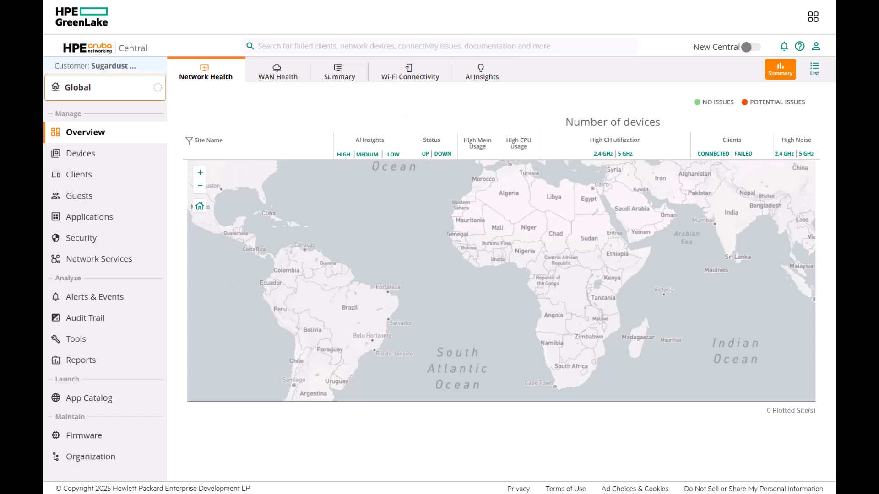